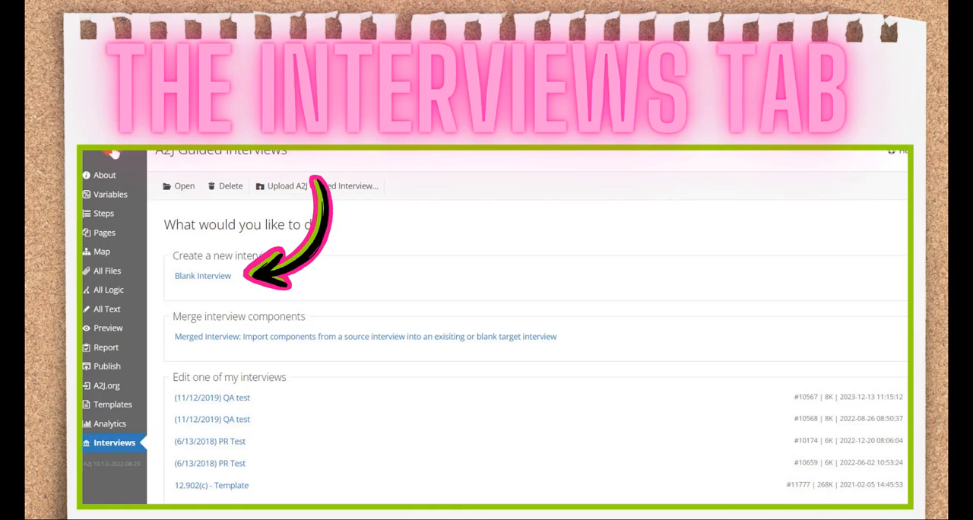
# Step: Browse the About tab's Feedback, Revision History and Authors sub-tabs, then return to general info
pyautogui.click(204, 275)
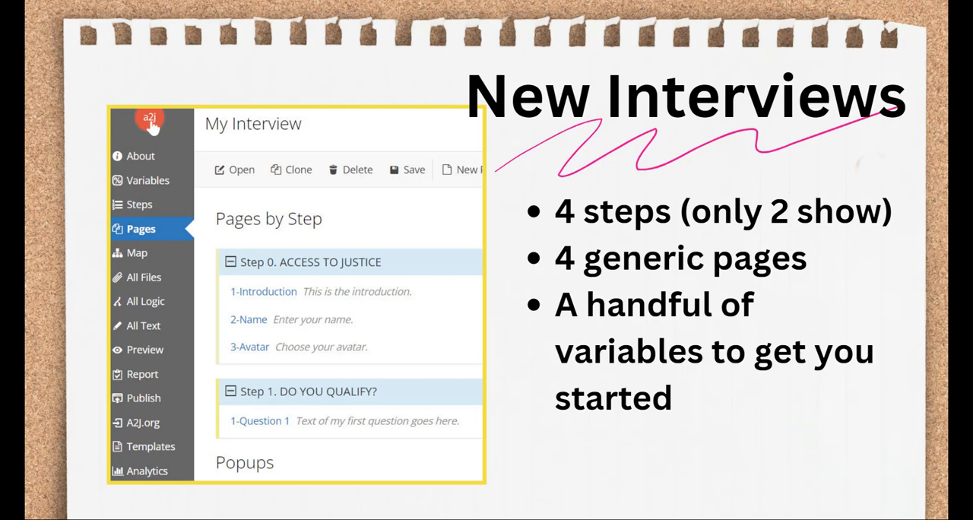
pyautogui.click(149, 118)
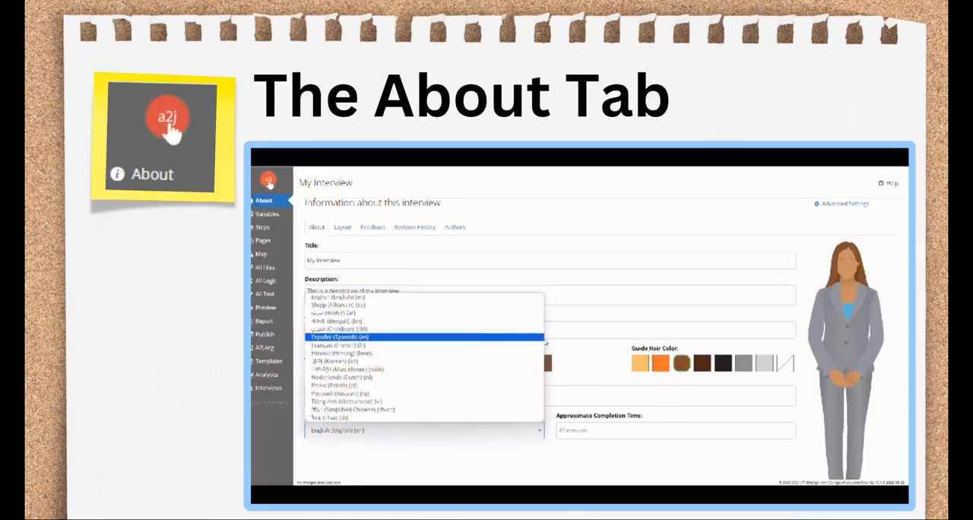
pyautogui.click(343, 226)
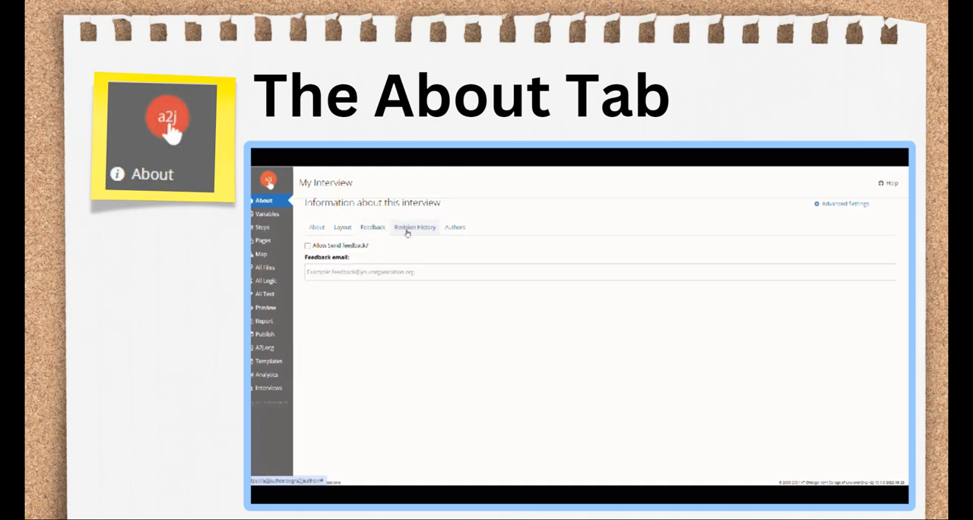
pyautogui.click(453, 226)
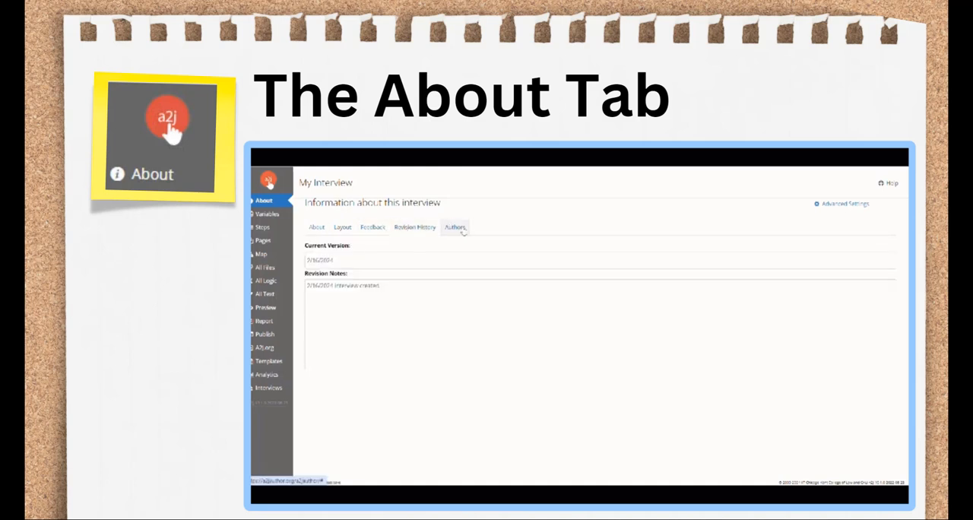
pyautogui.click(454, 227)
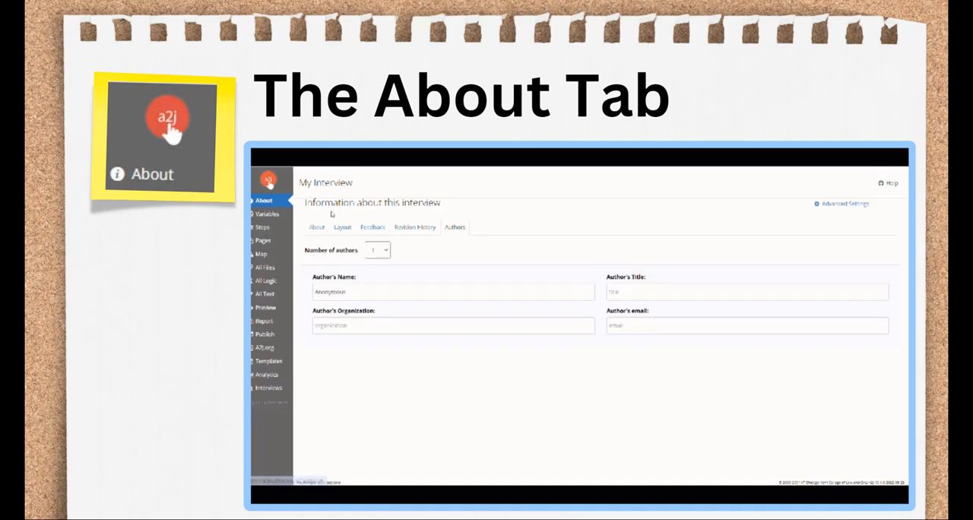
pyautogui.click(316, 226)
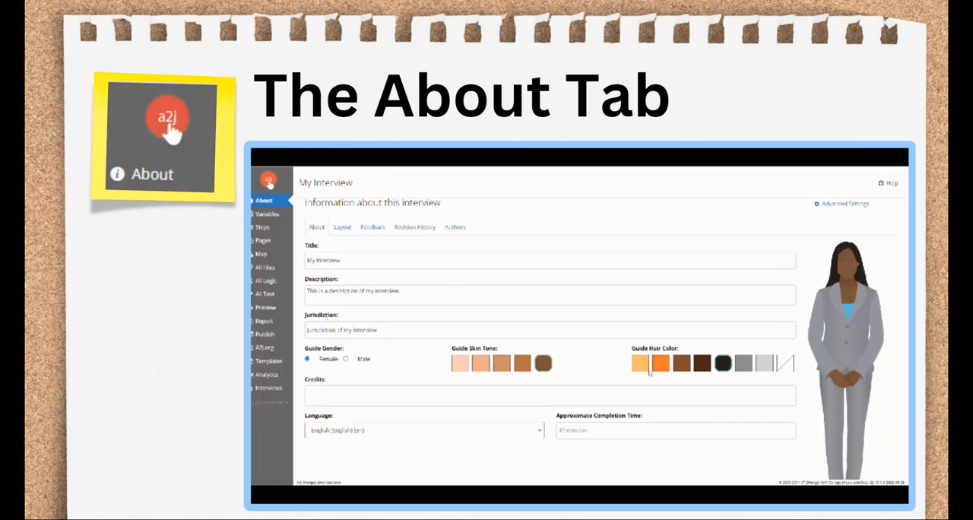
# Step: Give the guide avatar grey hair and show the interview's Layout settings
pyautogui.click(660, 362)
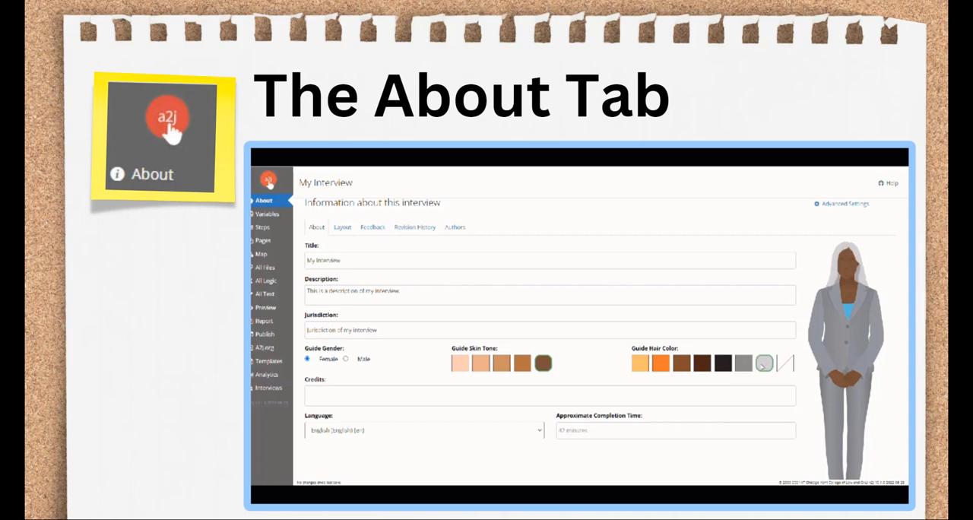
pyautogui.click(502, 362)
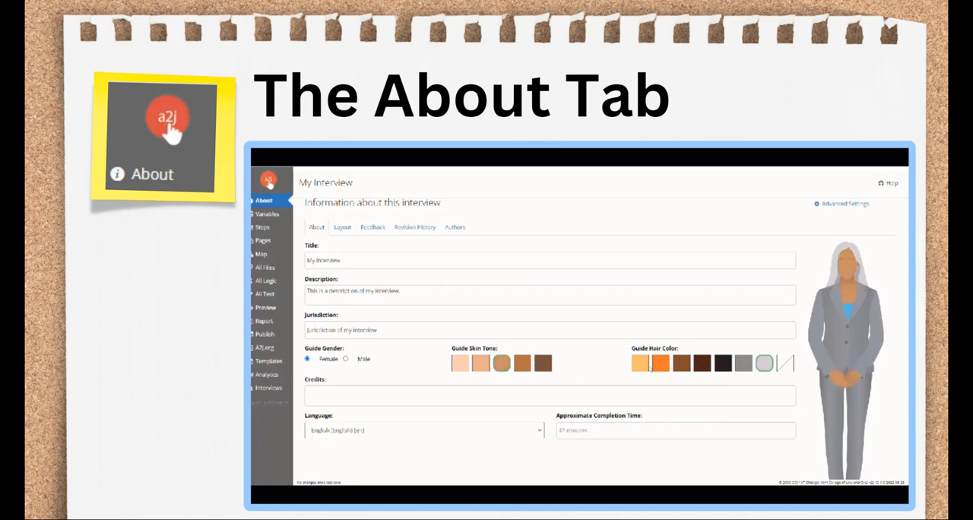
pyautogui.click(681, 362)
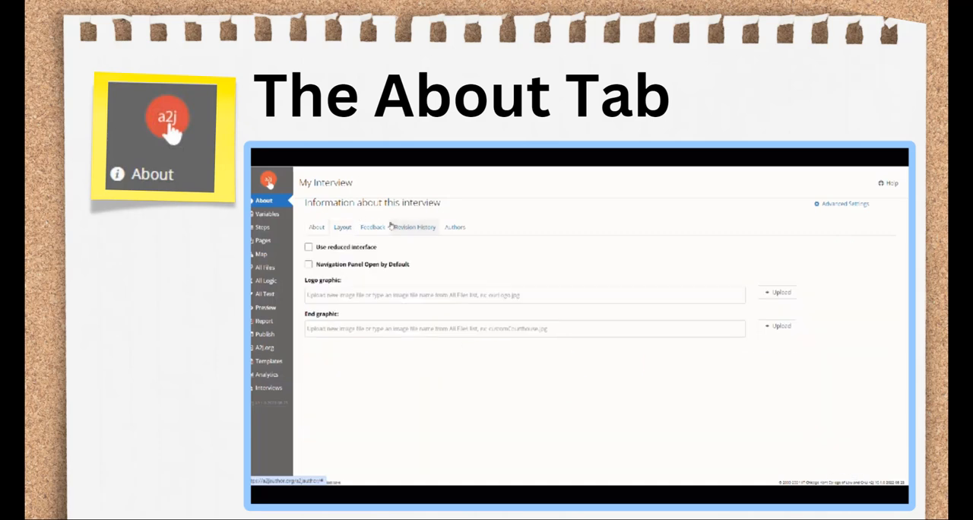
# Step: Review the Feedback, Revision History and Authors sub-tabs, returning to general information
pyautogui.click(373, 227)
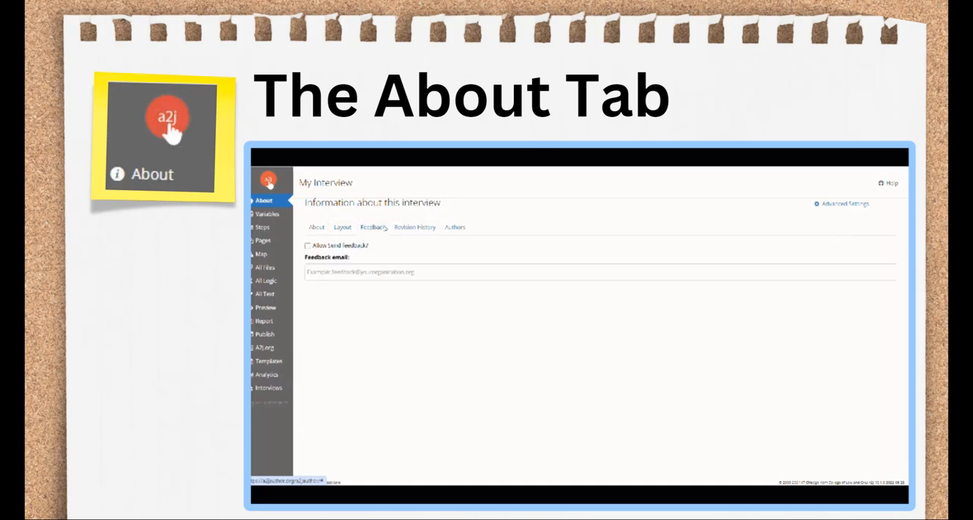
pyautogui.click(414, 227)
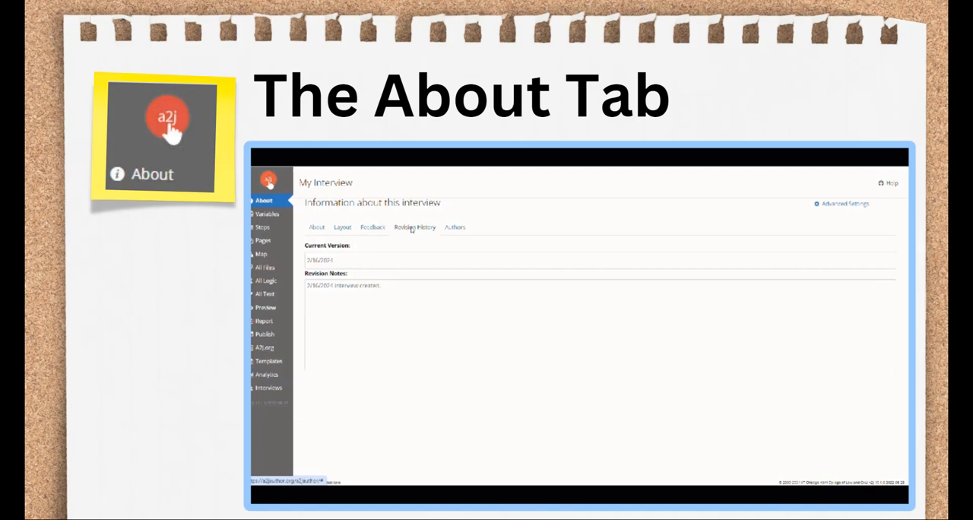
pyautogui.click(455, 227)
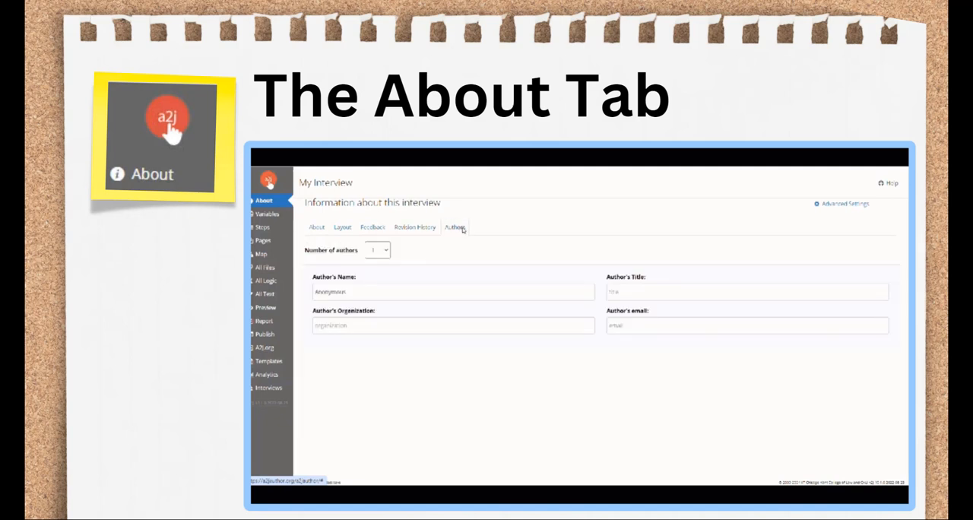
pyautogui.click(317, 227)
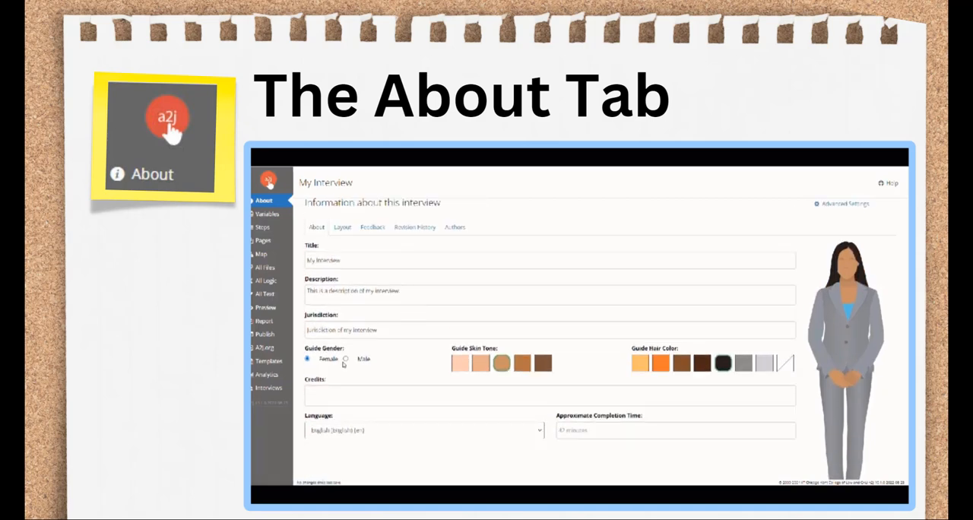
# Step: Try guide avatar options — male/female, darker skin, blonde and other hair colours — and list the interview languages
pyautogui.click(345, 359)
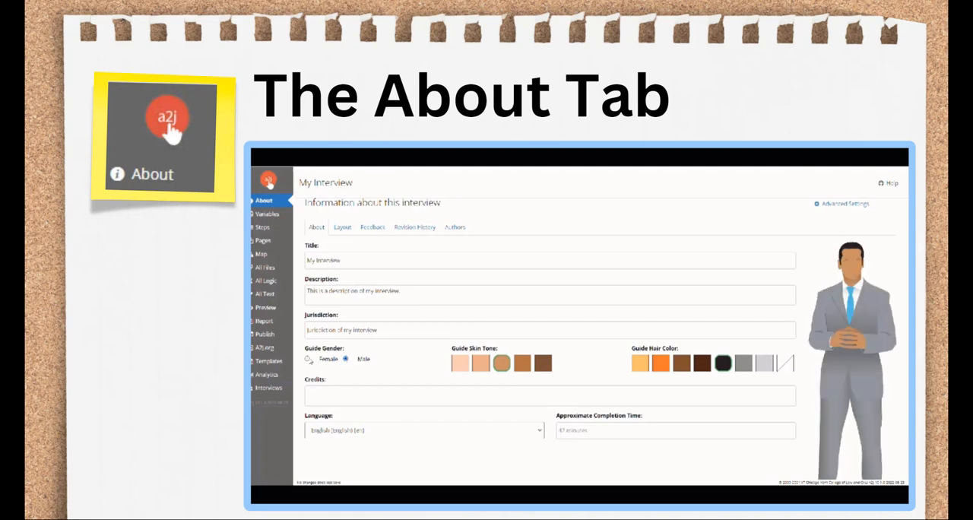
pyautogui.click(307, 359)
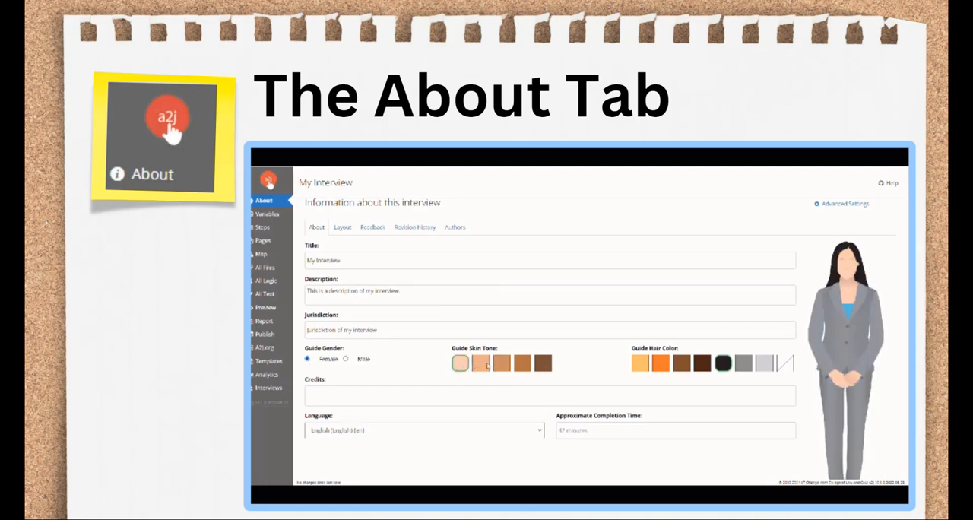
pyautogui.click(523, 362)
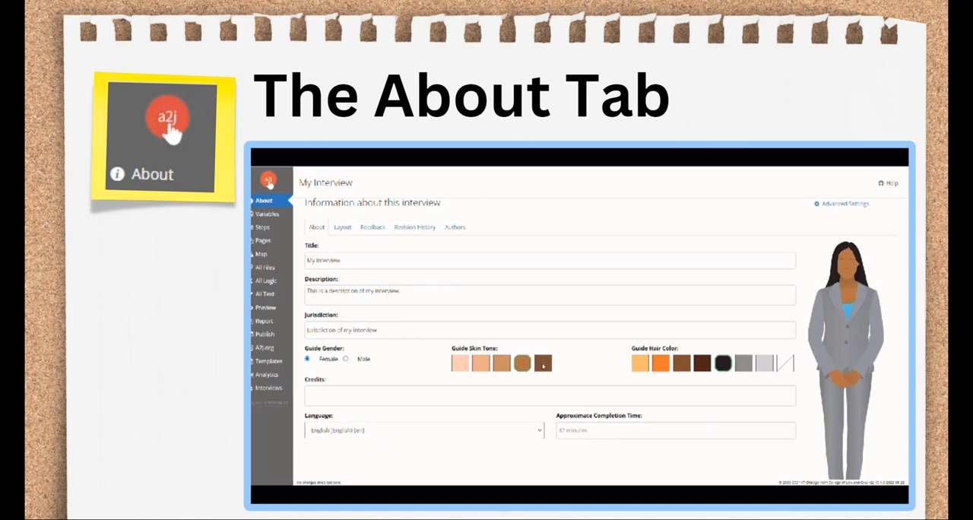
pyautogui.click(639, 362)
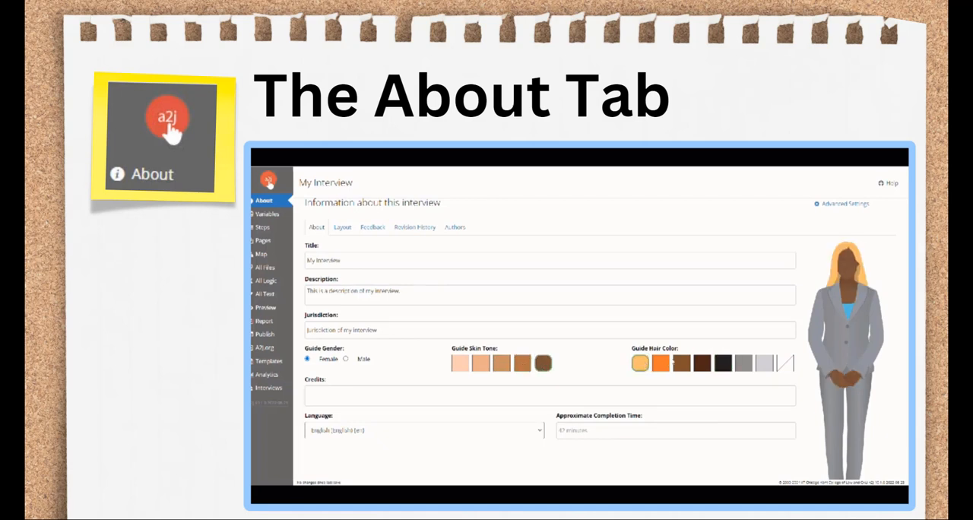
pyautogui.click(701, 362)
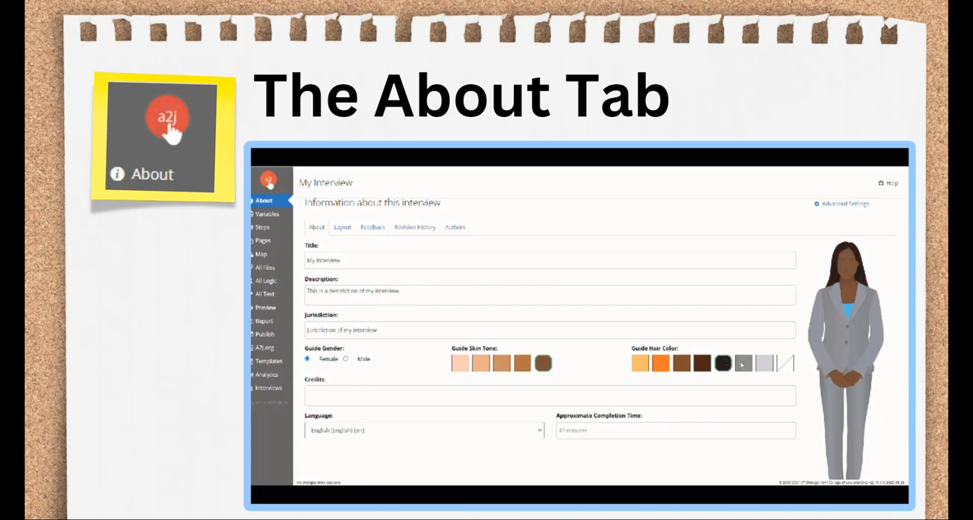
pyautogui.click(764, 362)
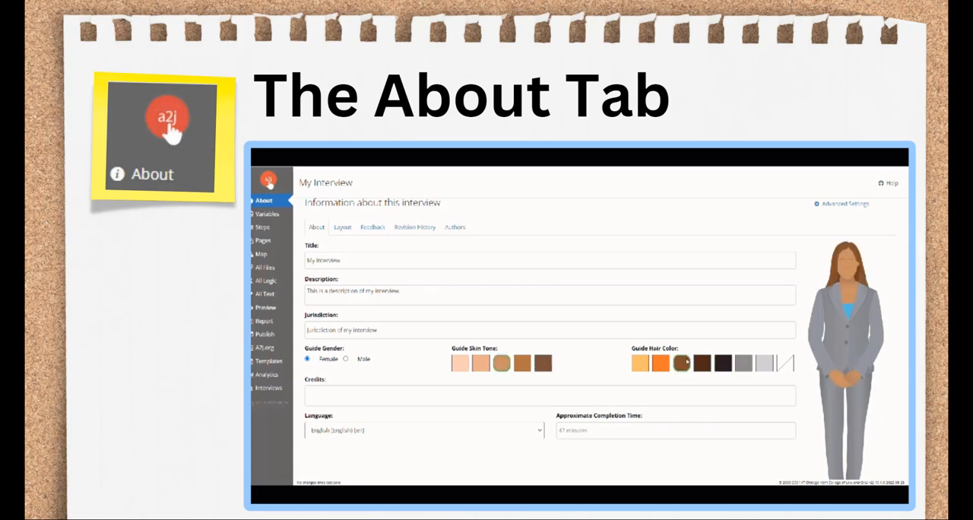
pyautogui.click(422, 429)
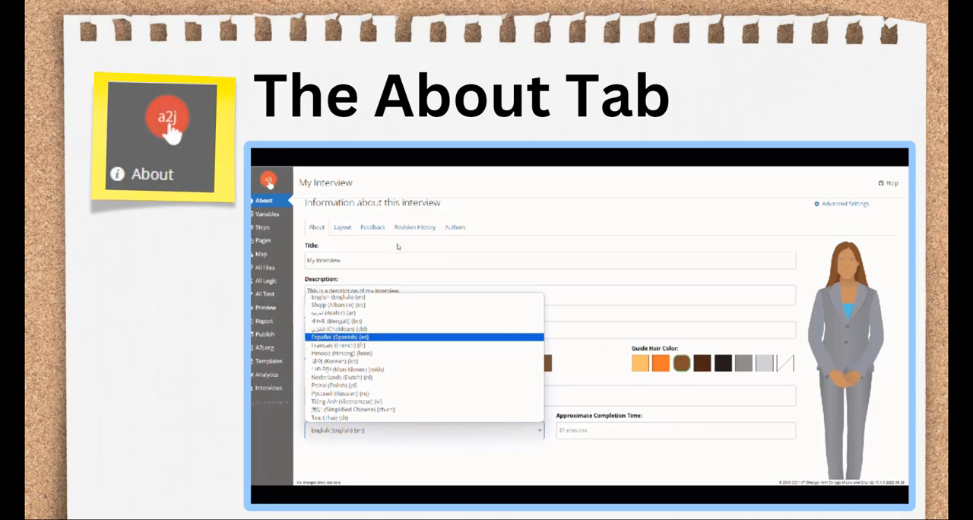
# Step: Step through the Layout, Feedback, Revision History and Authors sub-tabs again
pyautogui.click(342, 226)
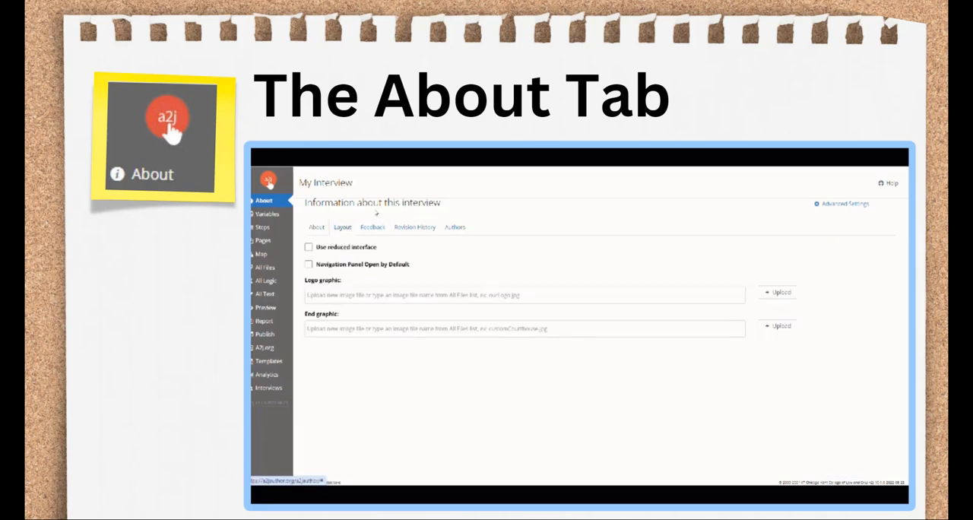
pyautogui.click(373, 227)
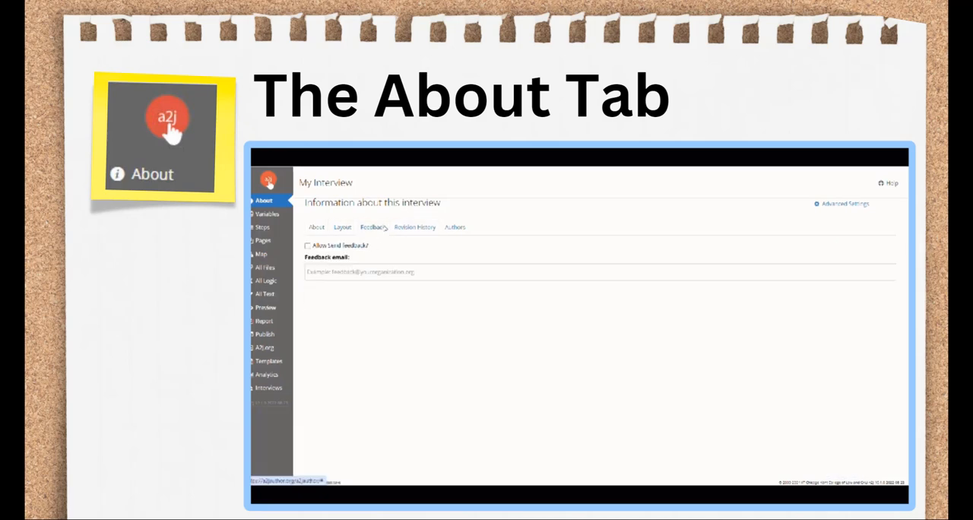
pyautogui.click(414, 227)
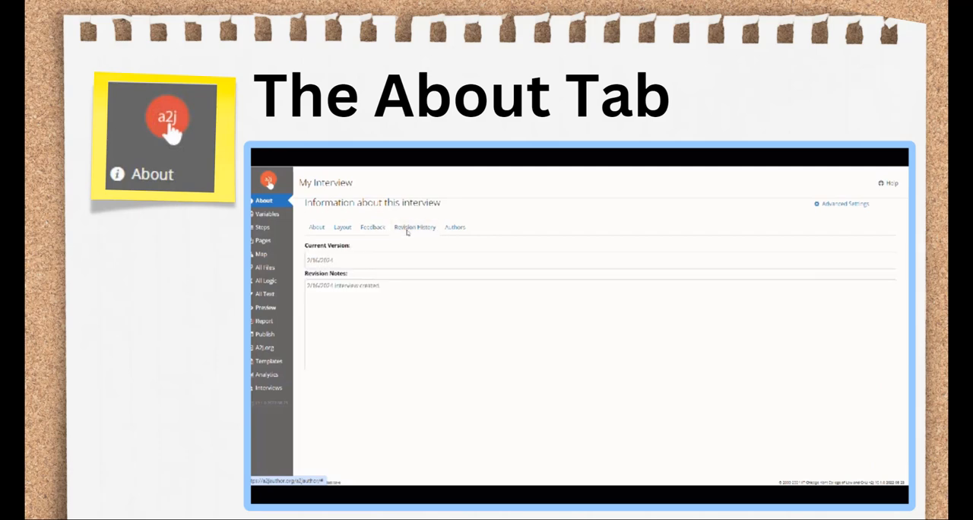
pyautogui.click(455, 227)
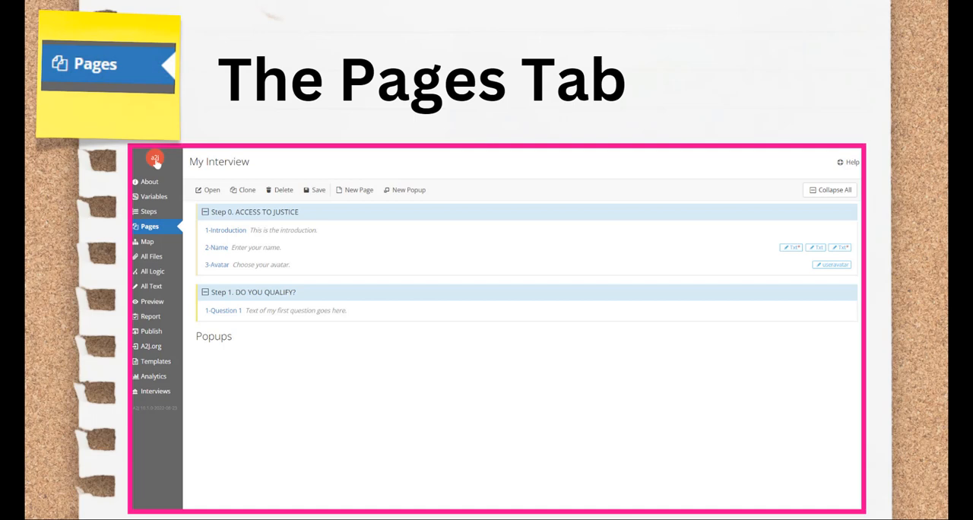
# Step: Show the Pages view listing pages under Step 0 ACCESS TO JUSTICE and Step 1 DO YOU QUALIFY?
pyautogui.click(225, 231)
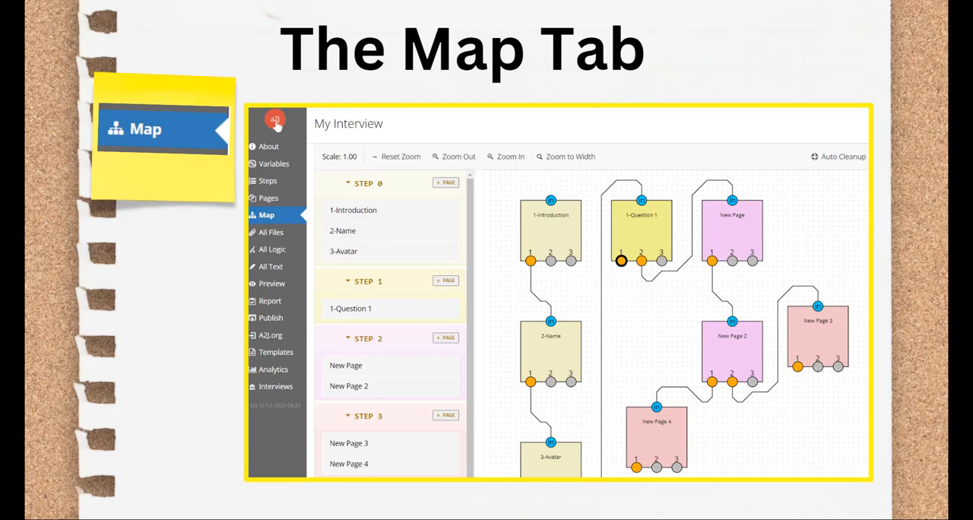
# Step: Show the Map view charting the interview pages as linked boxes by step
pyautogui.click(271, 231)
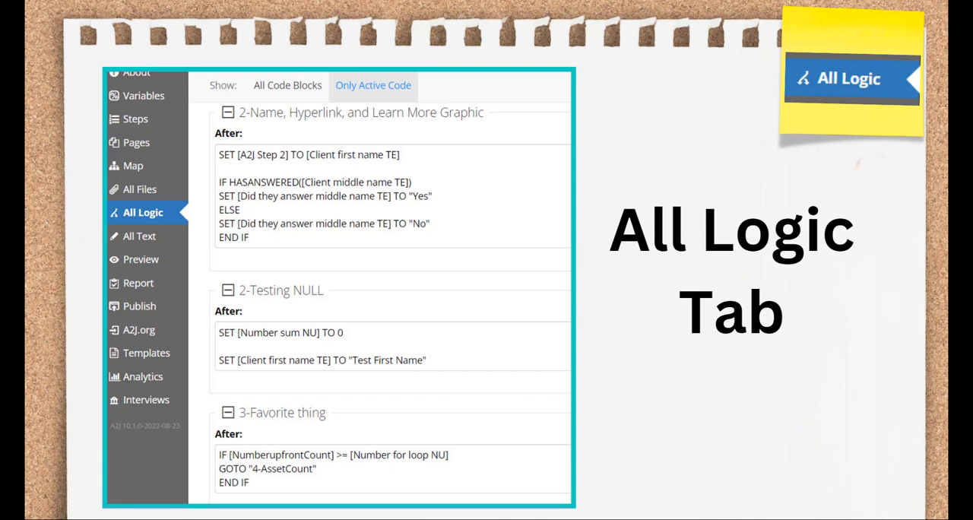
# Step: Show the All Logic view with only active SET and IF code per page
pyautogui.click(140, 236)
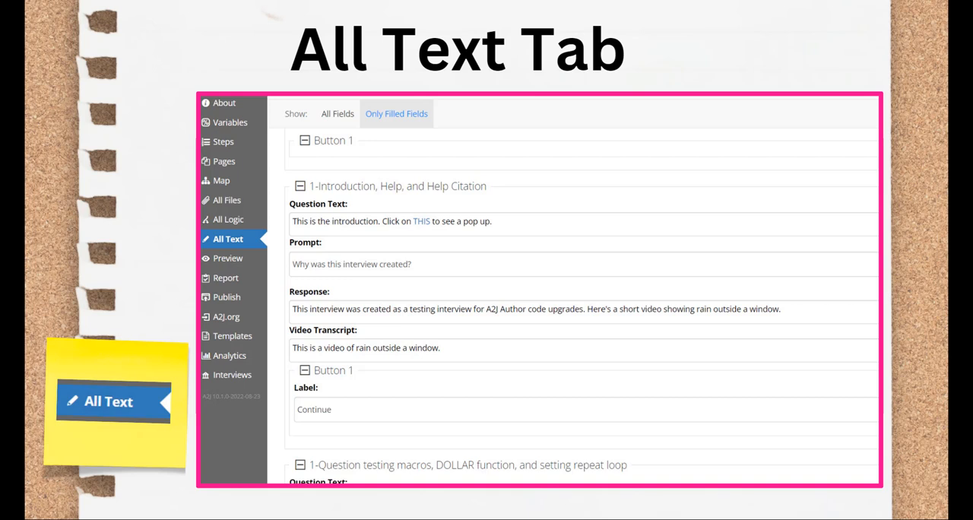
# Step: Show the All Text view listing only filled question text, prompts and responses per page
pyautogui.click(228, 258)
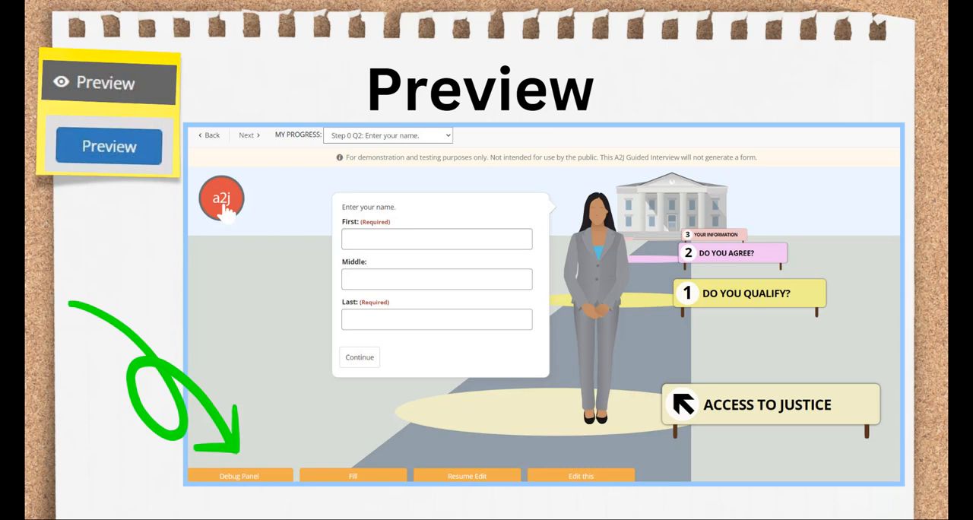
# Step: Show the Report view listing each step's pages, including Step 3 YOUR INFORMATION
pyautogui.click(239, 474)
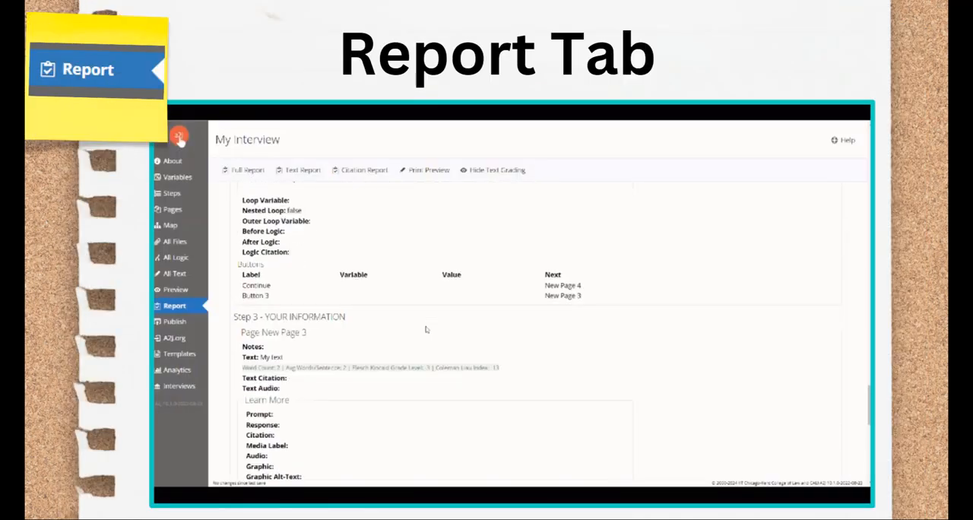
# Step: Scroll through the report's interview information, steps and variables
pyautogui.scroll(-3)
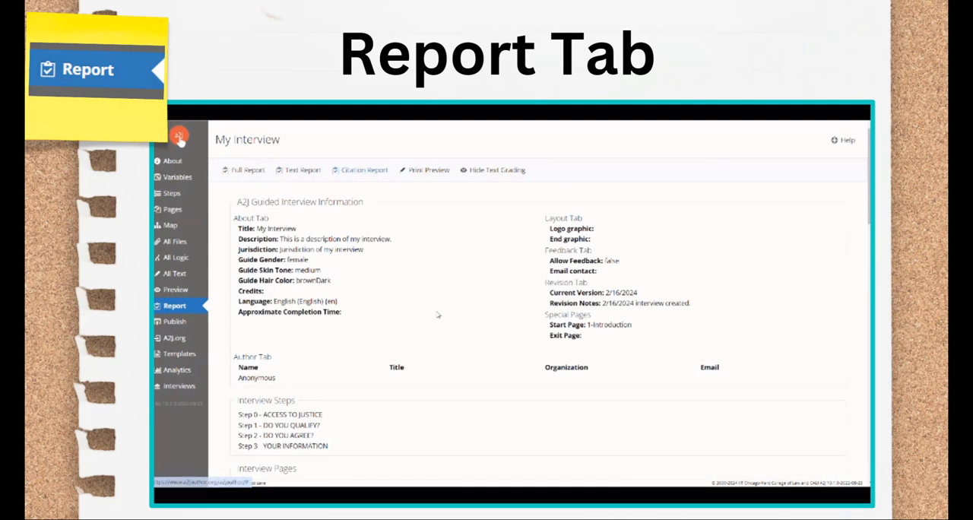
pyautogui.scroll(-3)
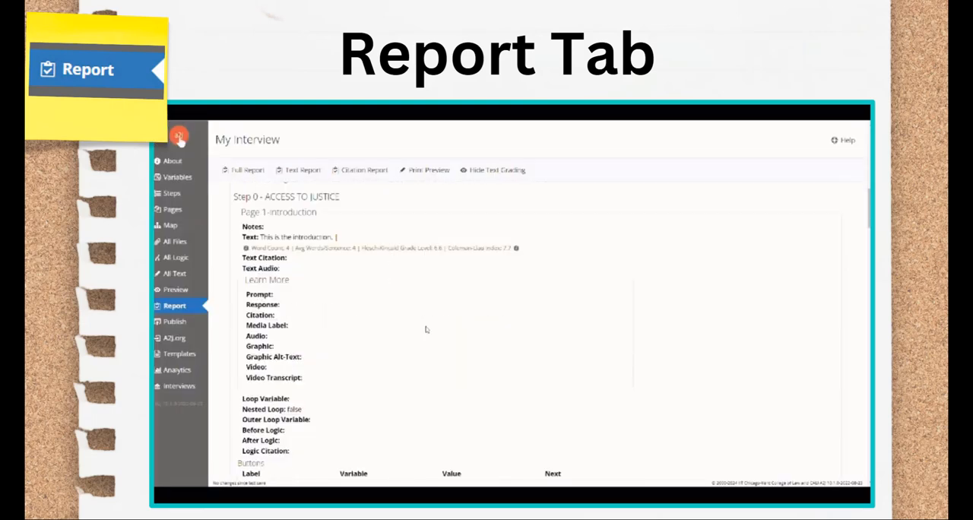
pyautogui.scroll(-3)
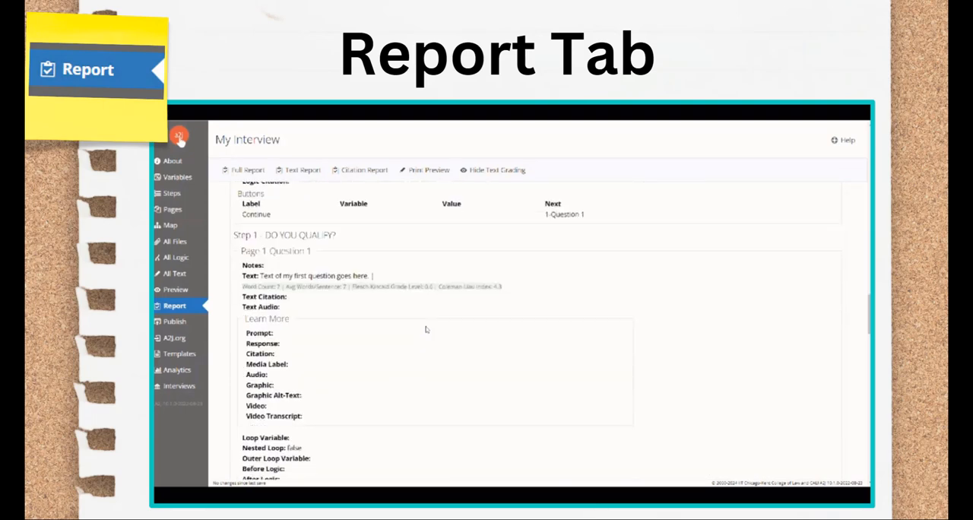
pyautogui.scroll(-3)
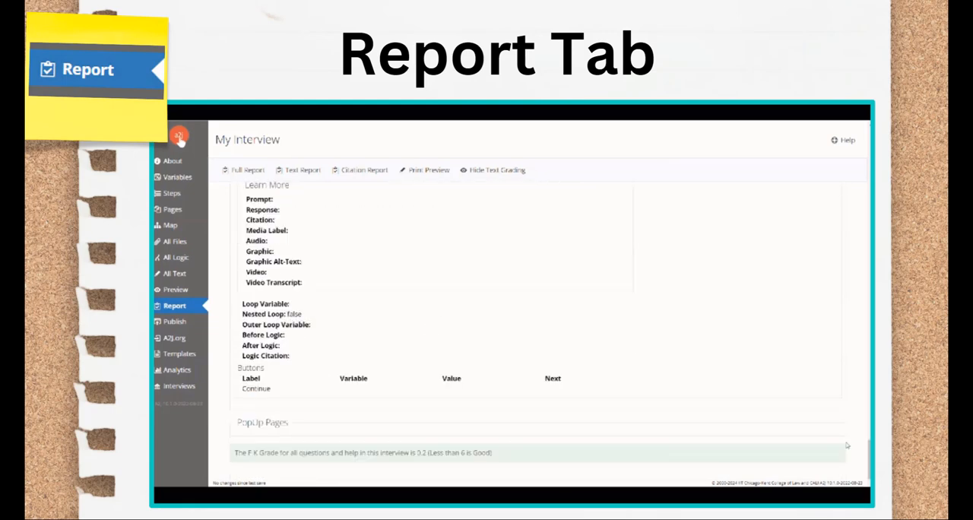
pyautogui.scroll(-3)
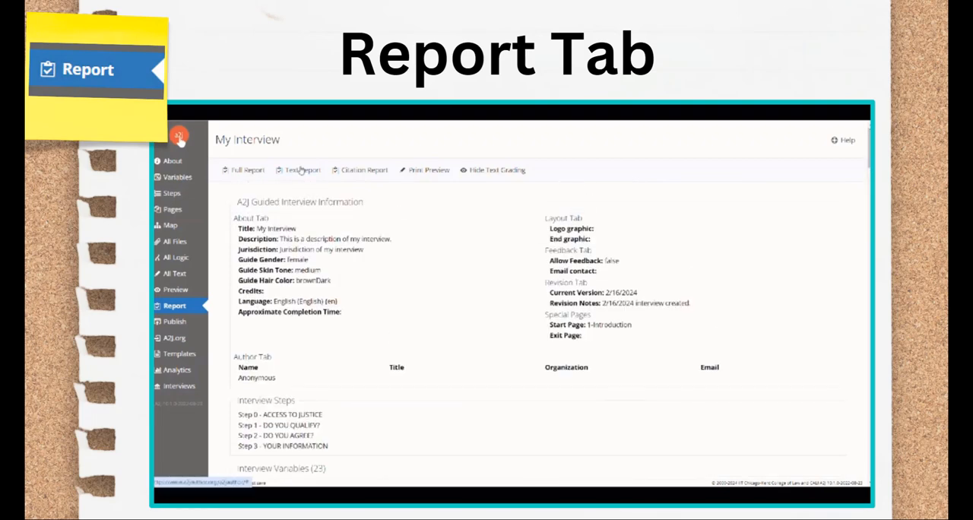
pyautogui.scroll(-3)
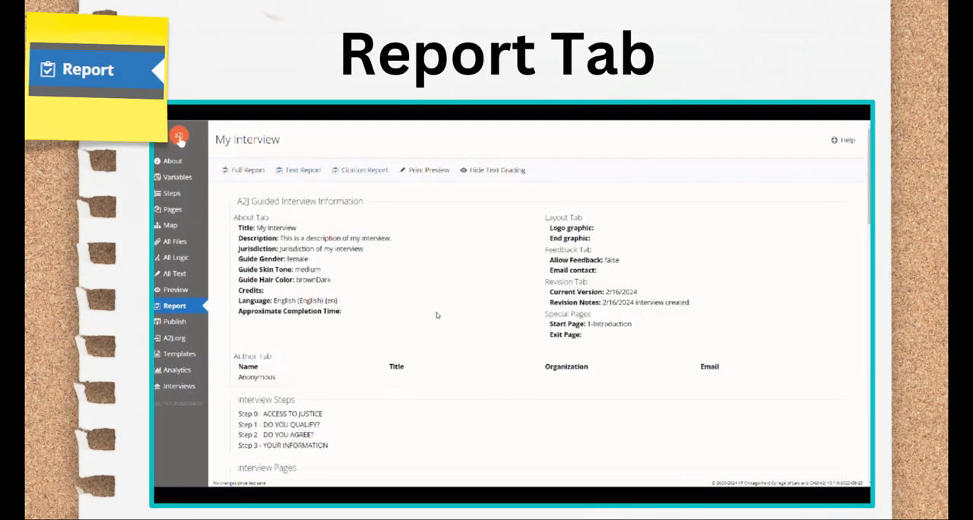
pyautogui.scroll(-3)
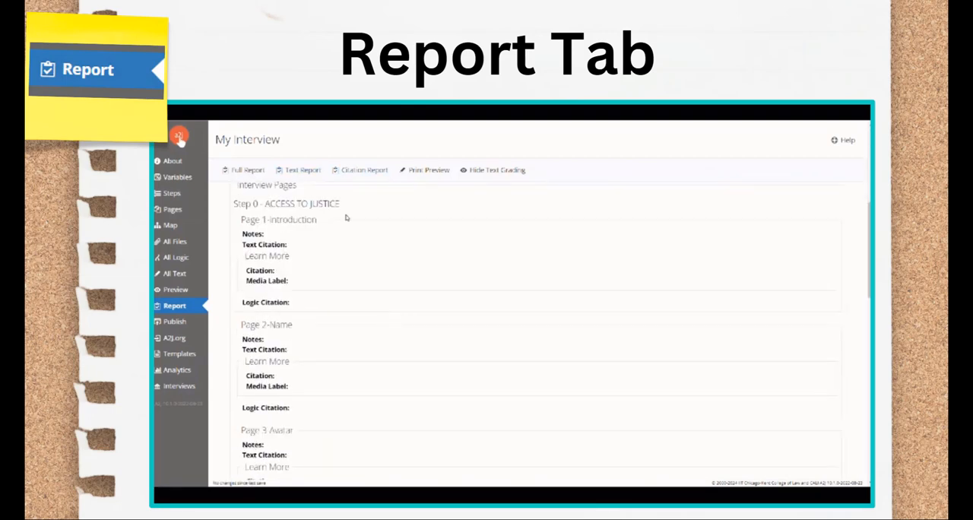
# Step: Switch to the Full Report and scroll through its pages and reading grade
pyautogui.click(245, 171)
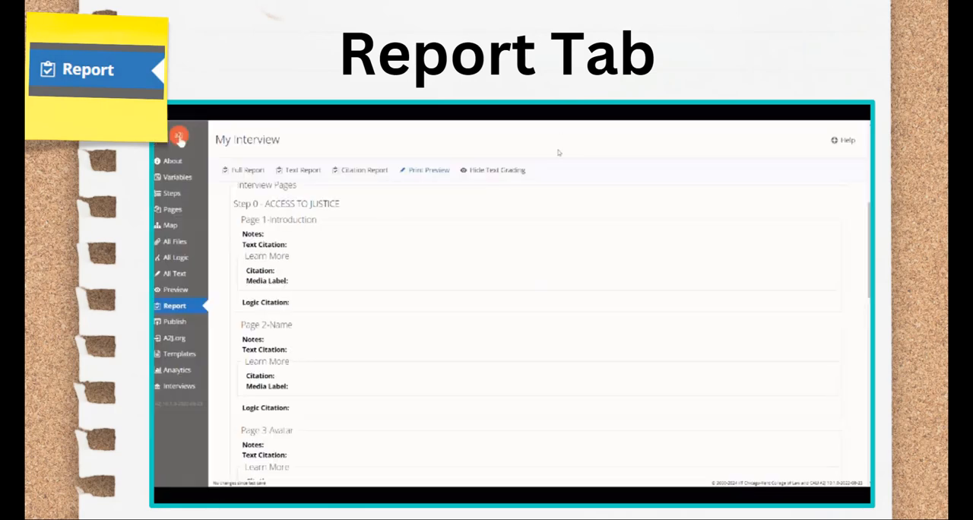
pyautogui.click(247, 170)
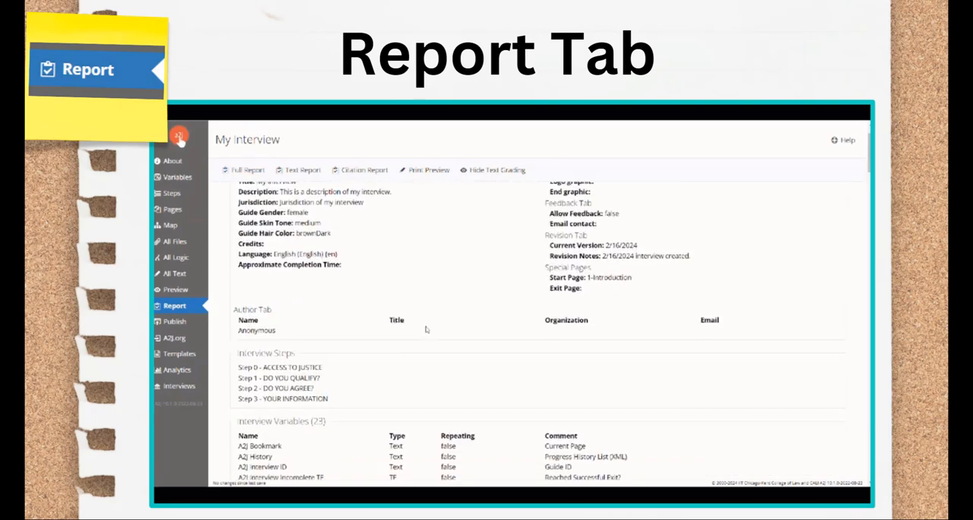
pyautogui.scroll(-3)
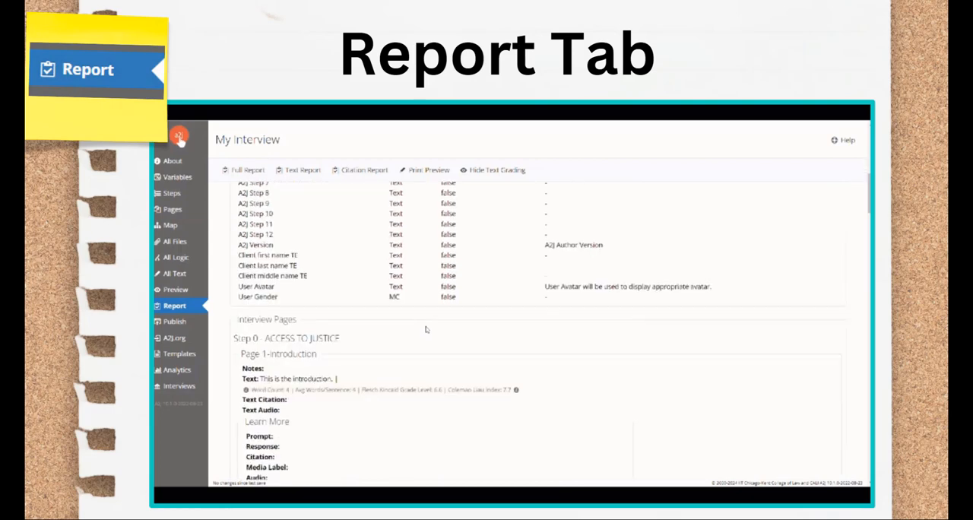
pyautogui.scroll(-3)
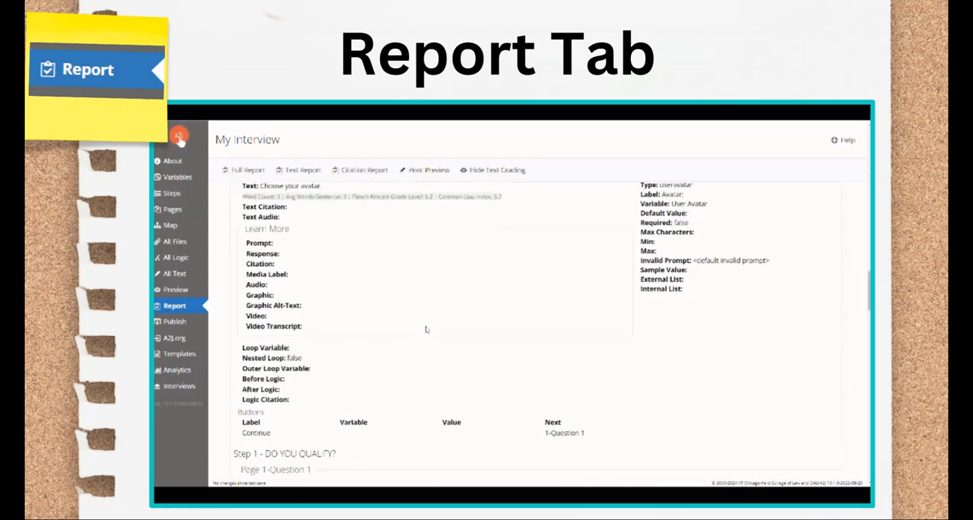
pyautogui.scroll(-3)
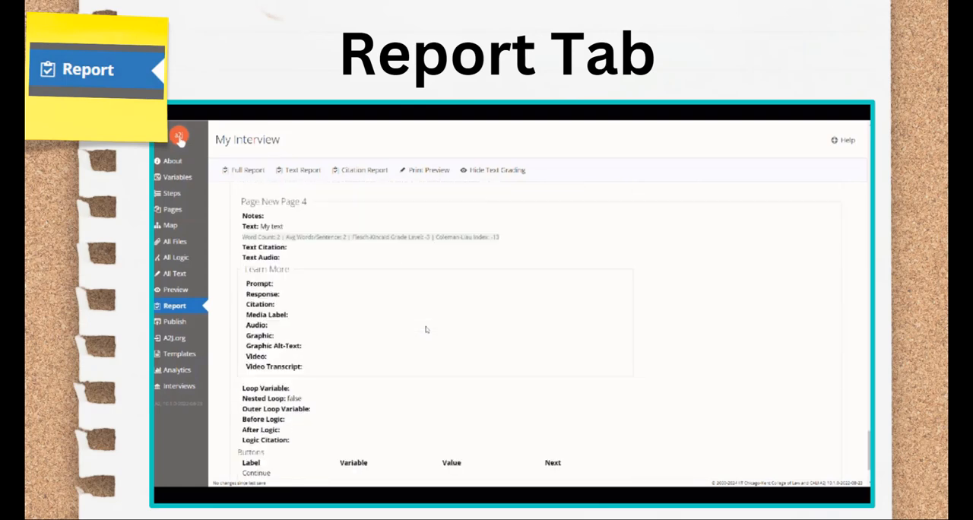
pyautogui.scroll(-3)
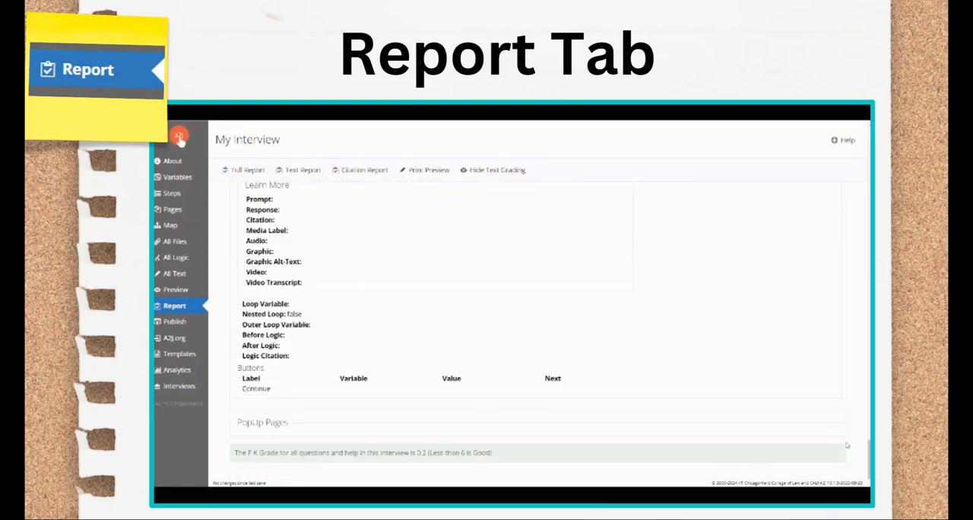
pyautogui.scroll(-3)
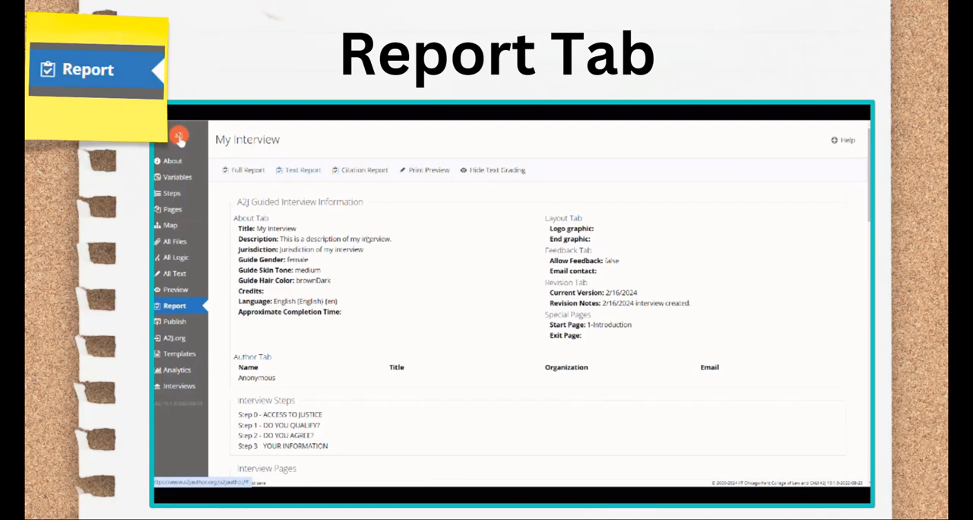
pyautogui.scroll(-3)
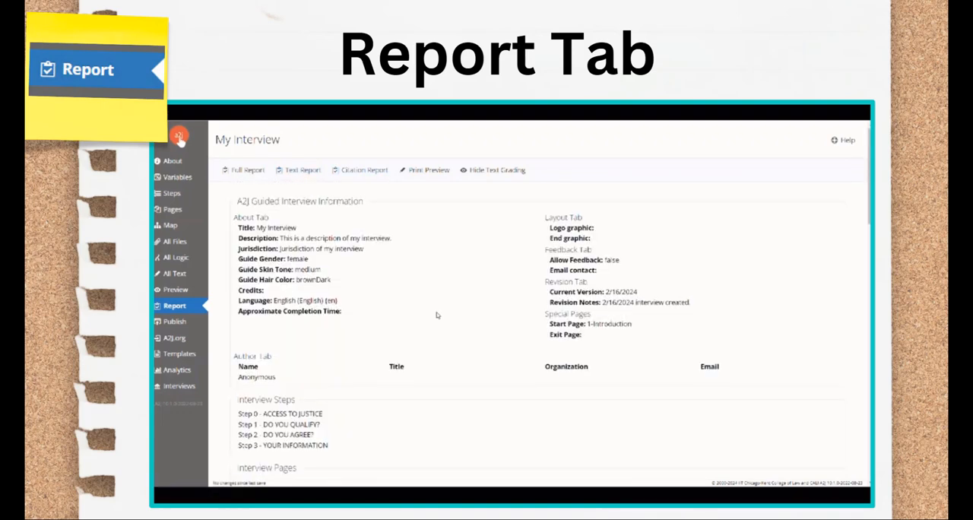
# Step: Choose another report option, scroll it, then go to the A2J.org published interviews list
pyautogui.click(429, 171)
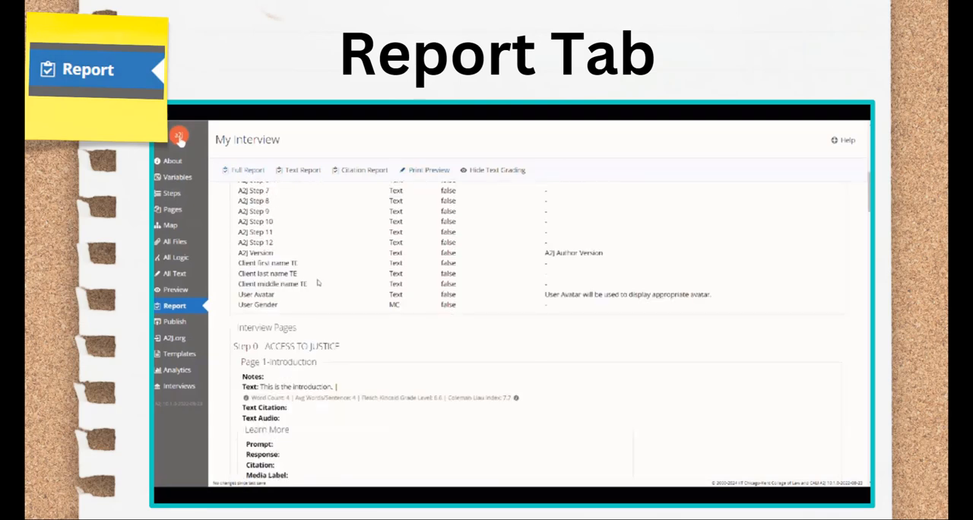
pyautogui.scroll(-3)
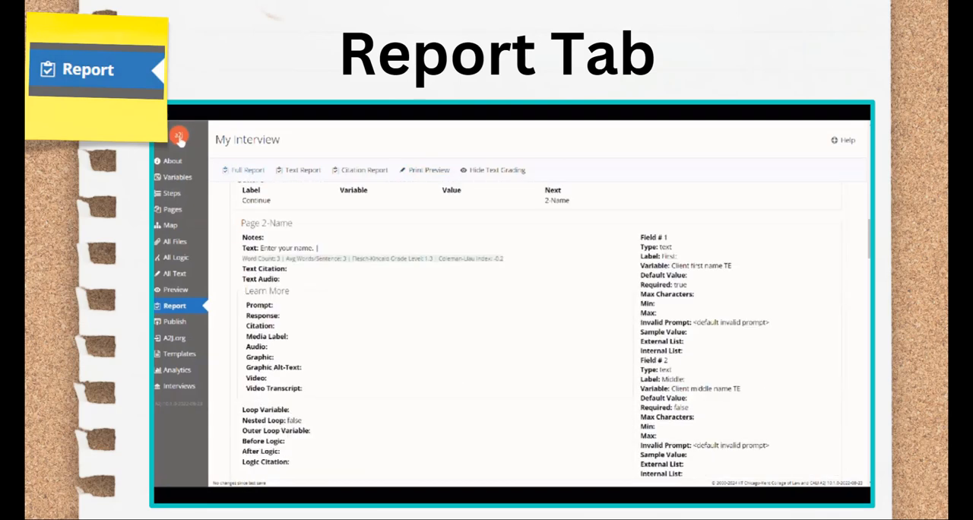
pyautogui.scroll(-3)
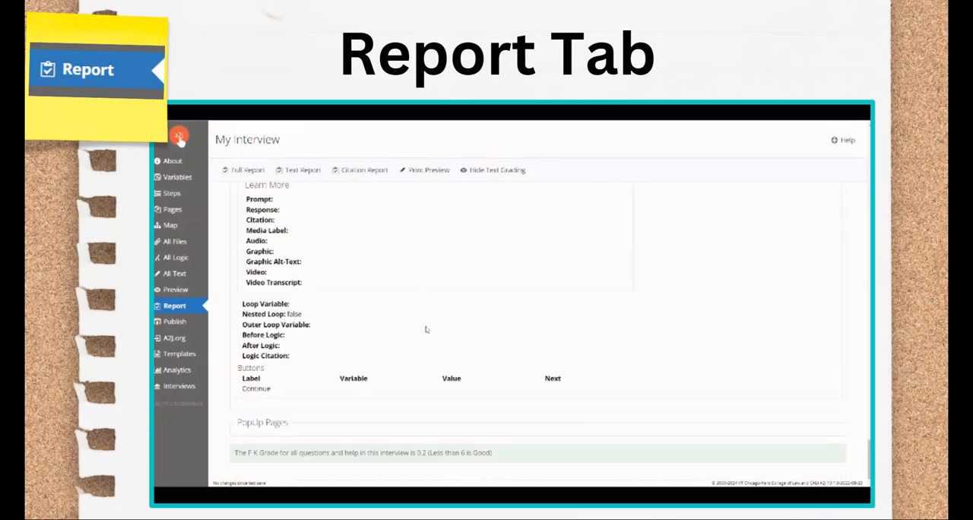
pyautogui.click(173, 320)
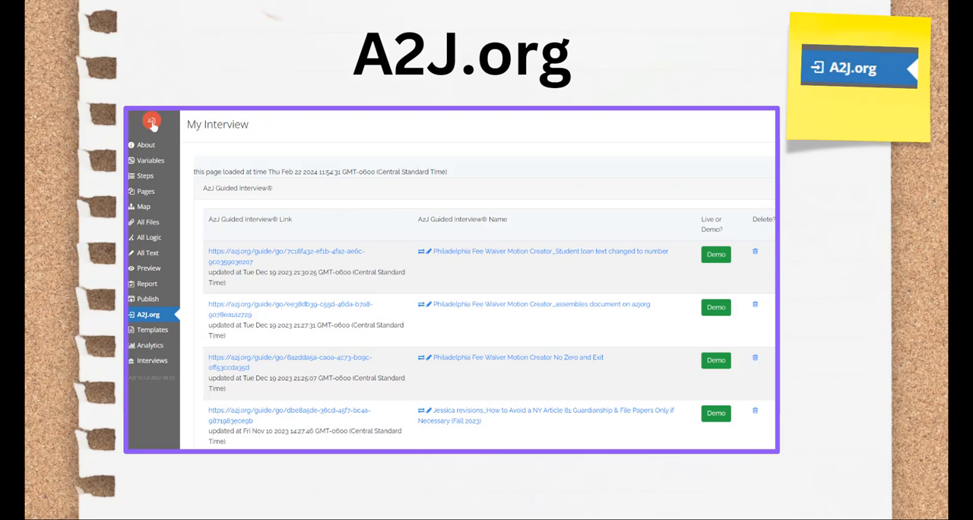
# Step: Show the Templates view for My Interview, which reports no templates yet
pyautogui.click(152, 329)
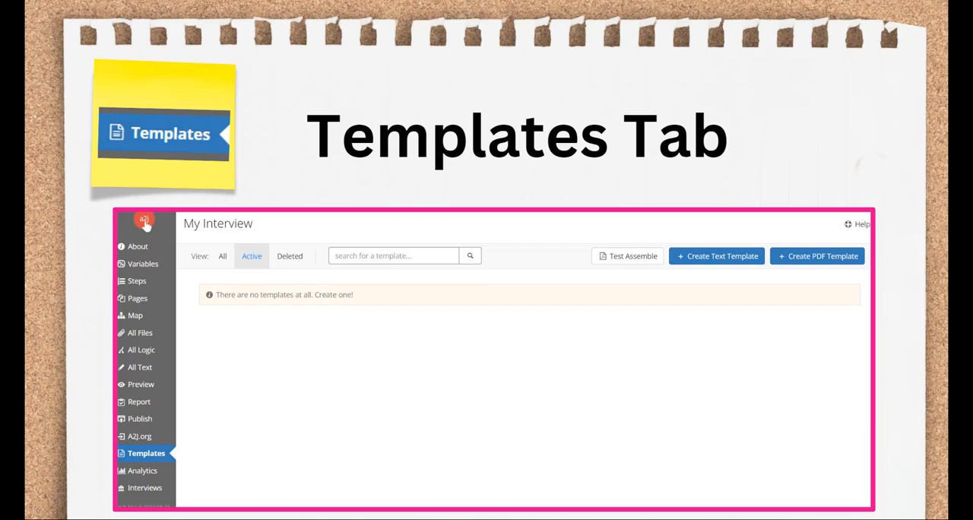
# Step: Create a new untitled PDF template awaiting a base PDF upload
pyautogui.click(715, 256)
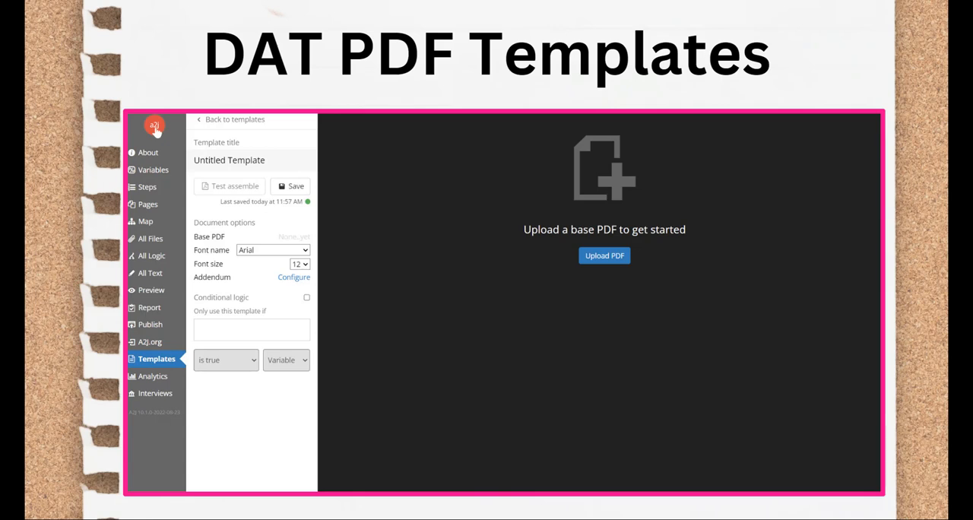
# Step: Show the interview's usage analytics as line graphs and pie charts of visits
pyautogui.click(152, 376)
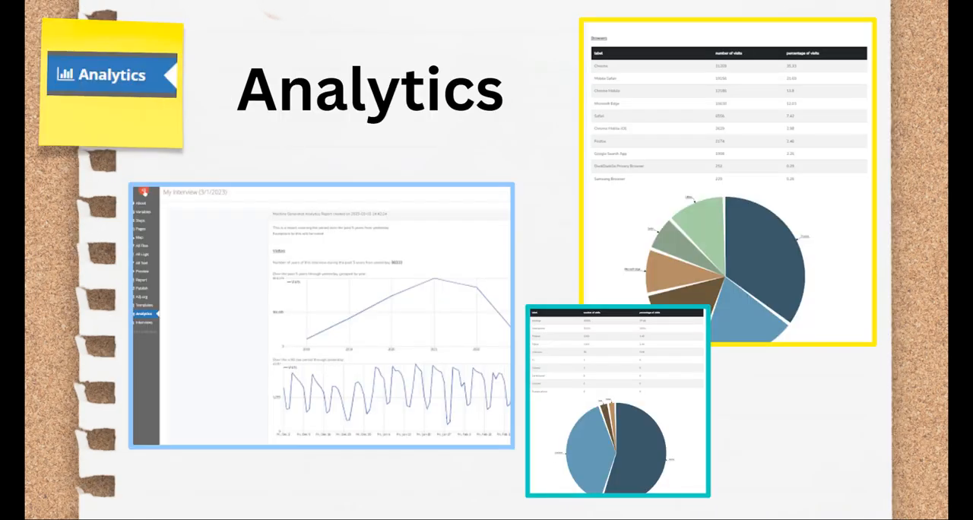